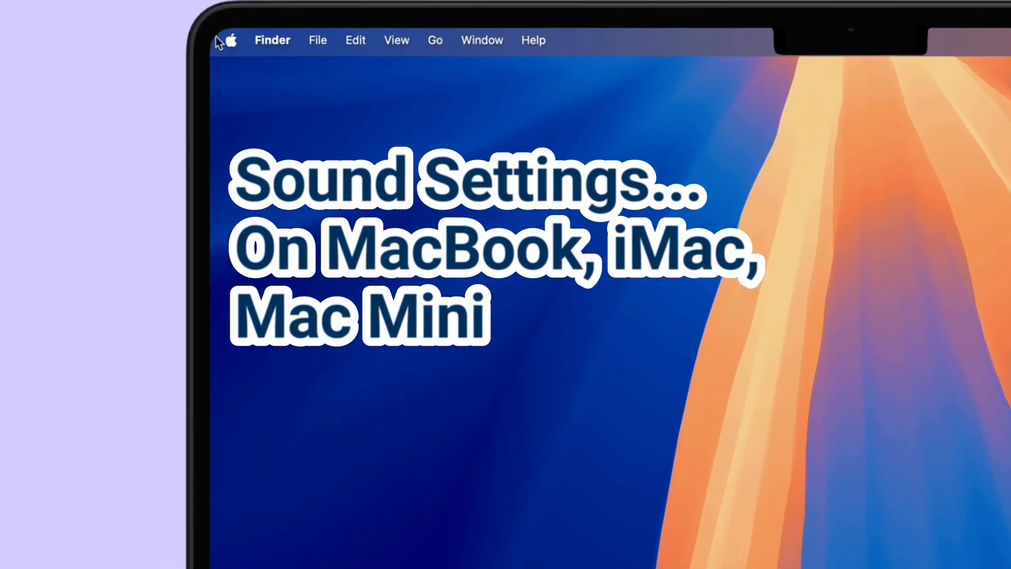
# From Control Centre's Sound module, route output to AirPods Pro, then MacBook Air Speakers, then back to AirPods Pro
pyautogui.click(230, 40)
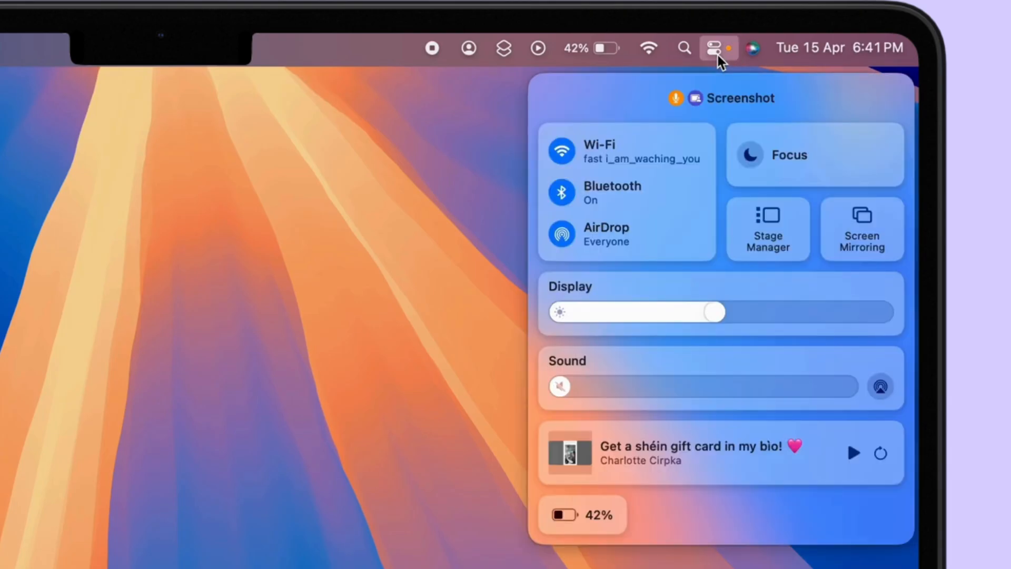
pyautogui.moveTo(653, 124)
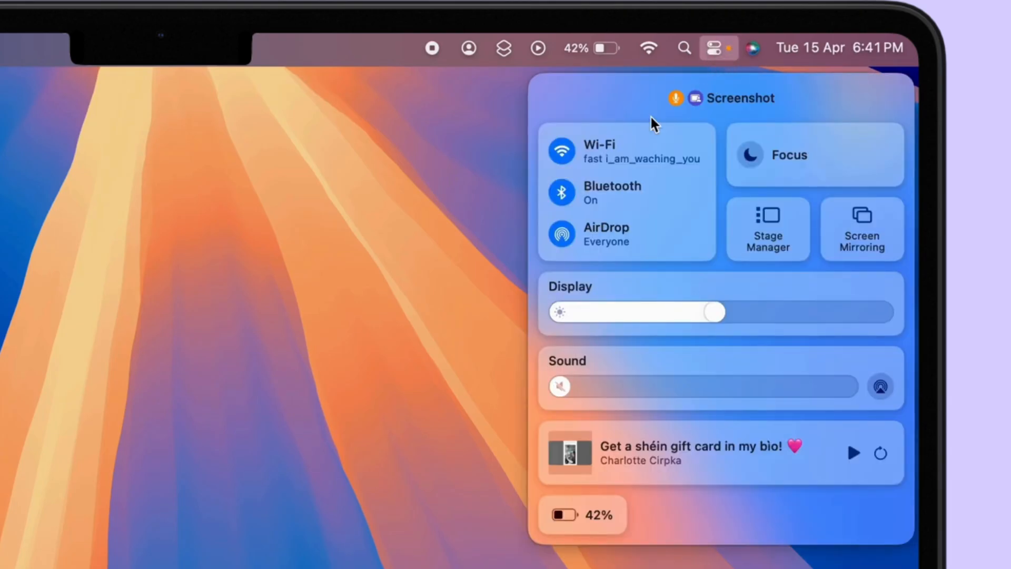
pyautogui.click(880, 385)
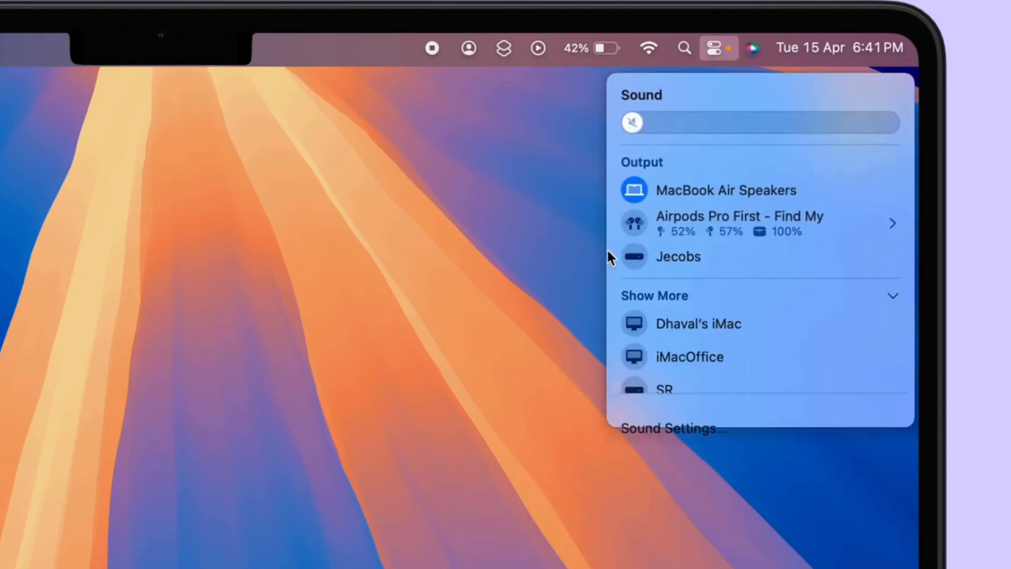
pyautogui.click(760, 222)
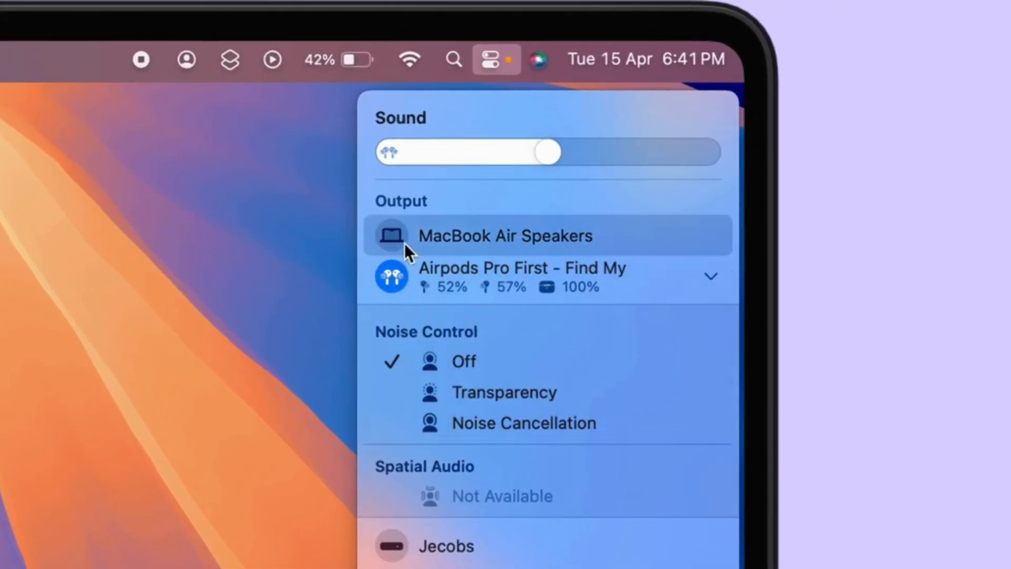
pyautogui.click(505, 235)
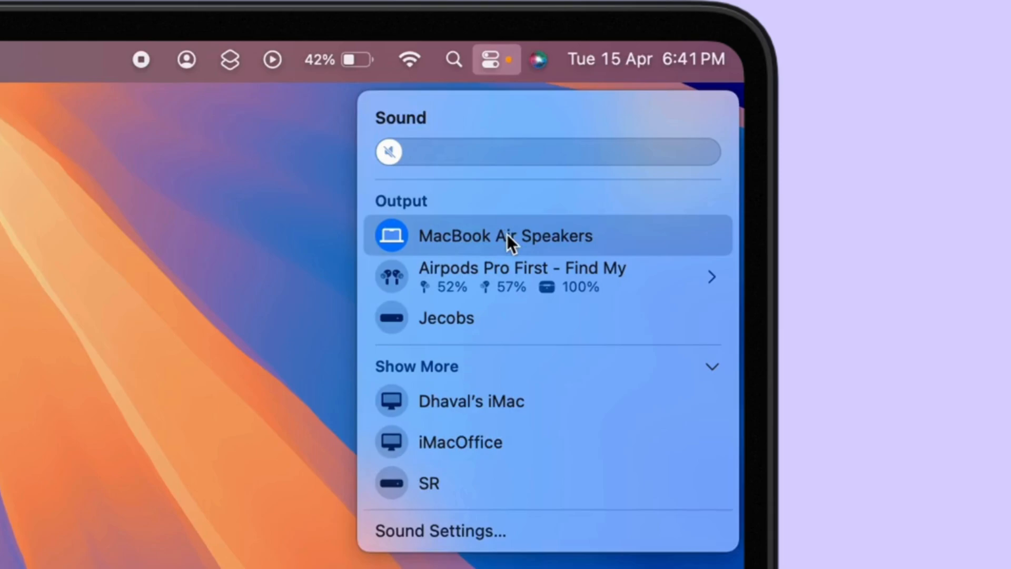
pyautogui.click(522, 276)
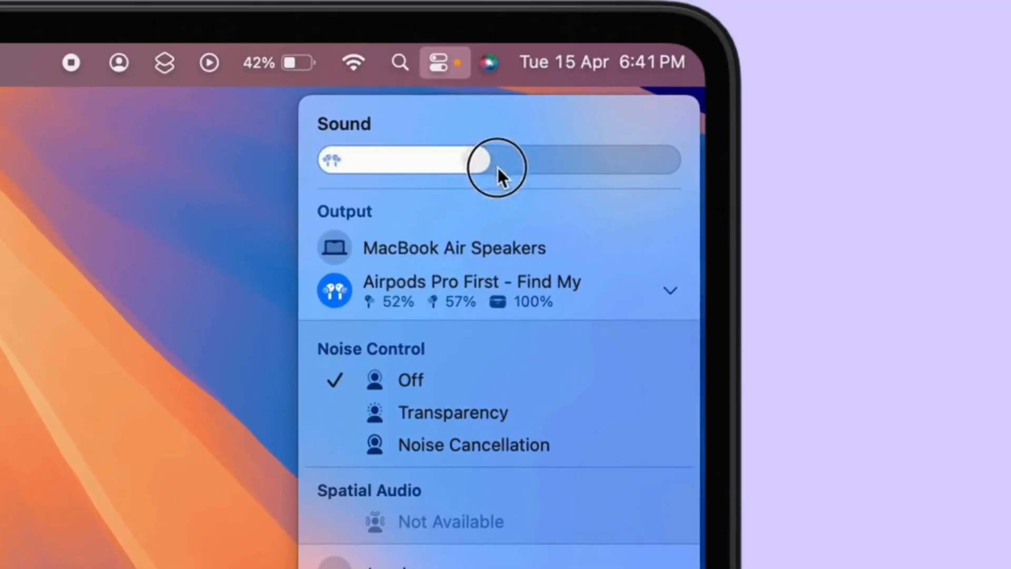
# Raise the volume sliders from muted to about half for the AirPods and the MacBook Air Speakers
pyautogui.moveTo(481, 160); pyautogui.dragTo(667, 160)
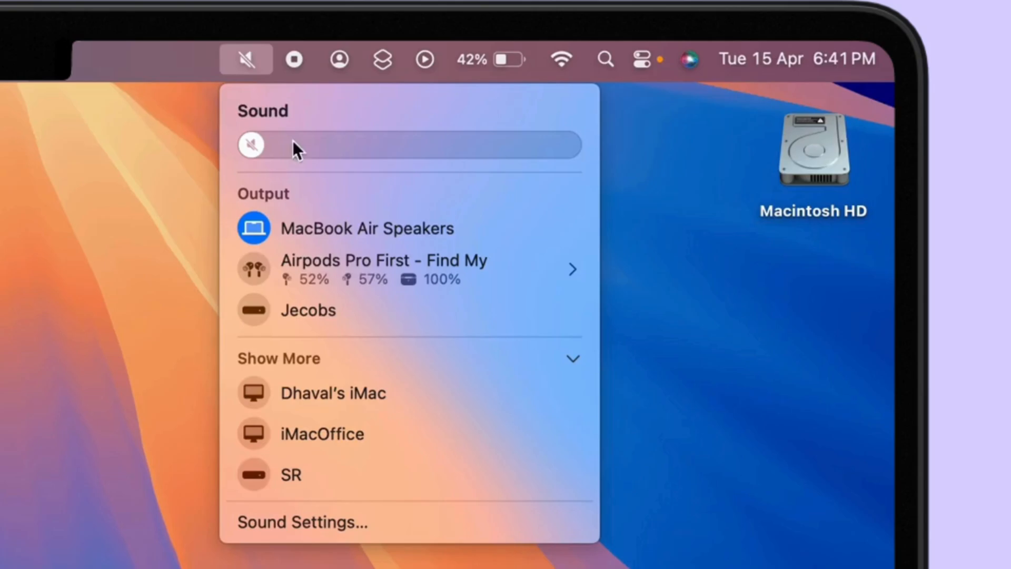
pyautogui.moveTo(251, 144); pyautogui.dragTo(401, 145)
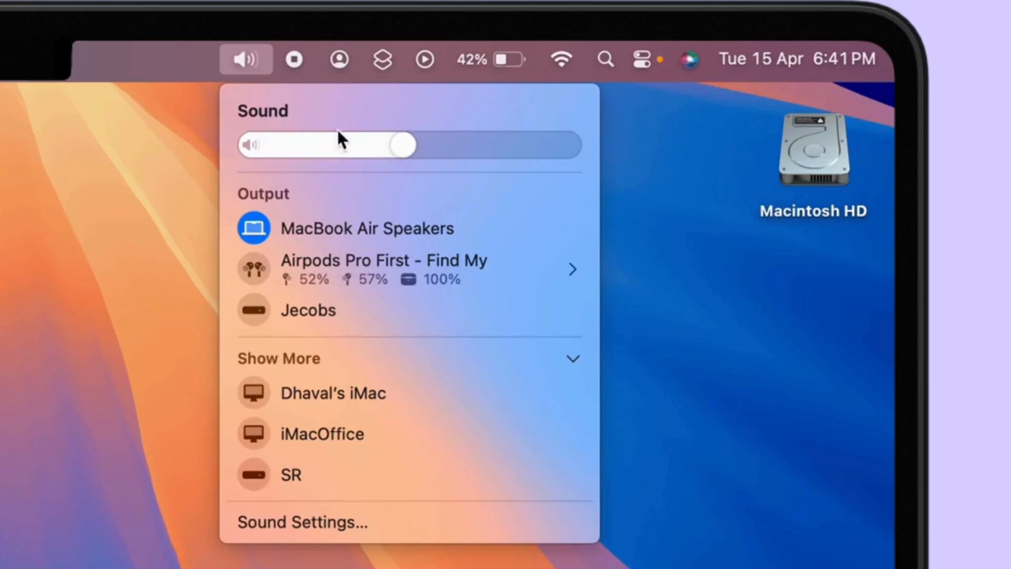
pyautogui.moveTo(567, 142)
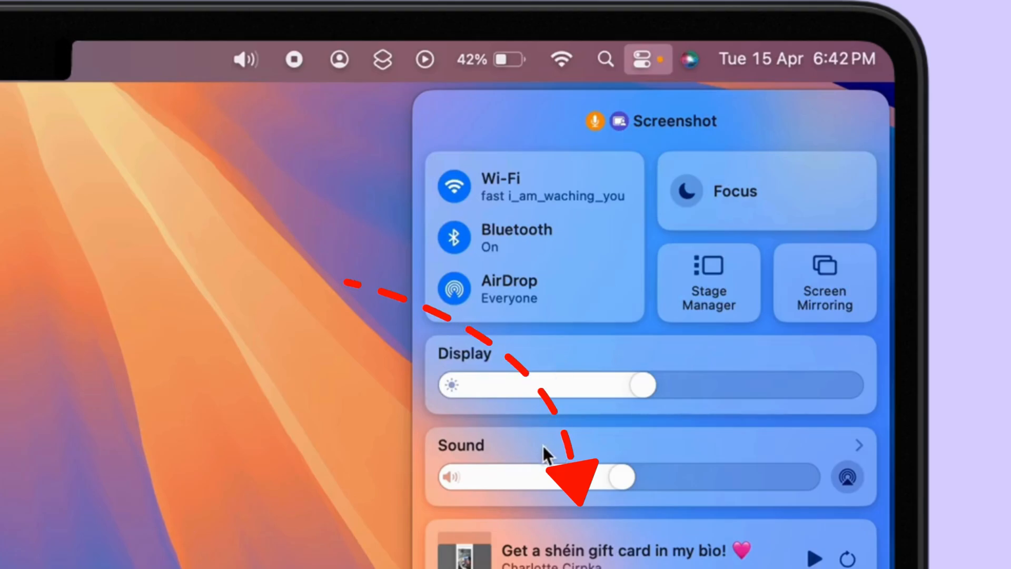
# Reach the full Sound settings window via Sound Settings… in the Control Centre Sound module
pyautogui.click(858, 445)
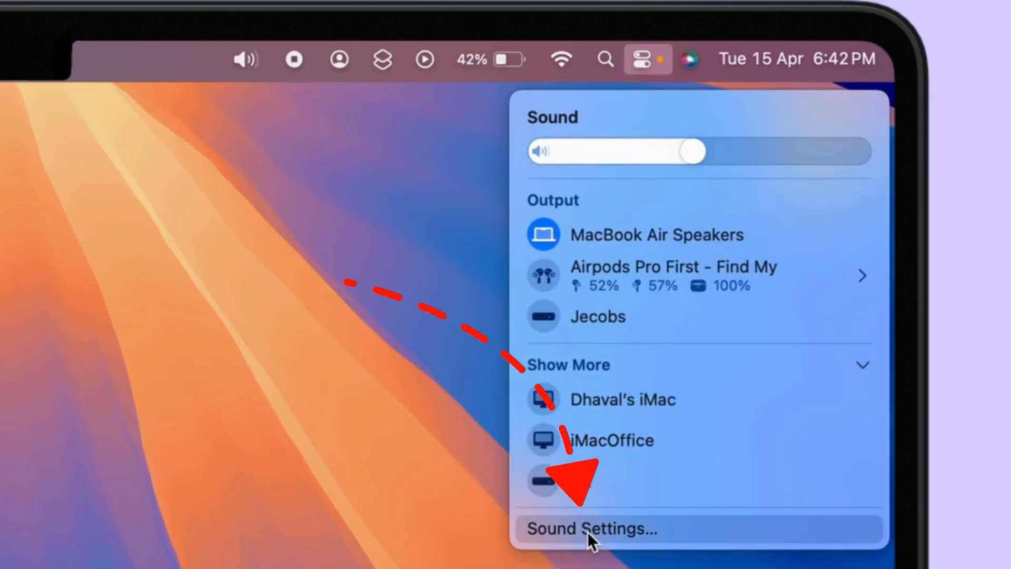
pyautogui.click(589, 529)
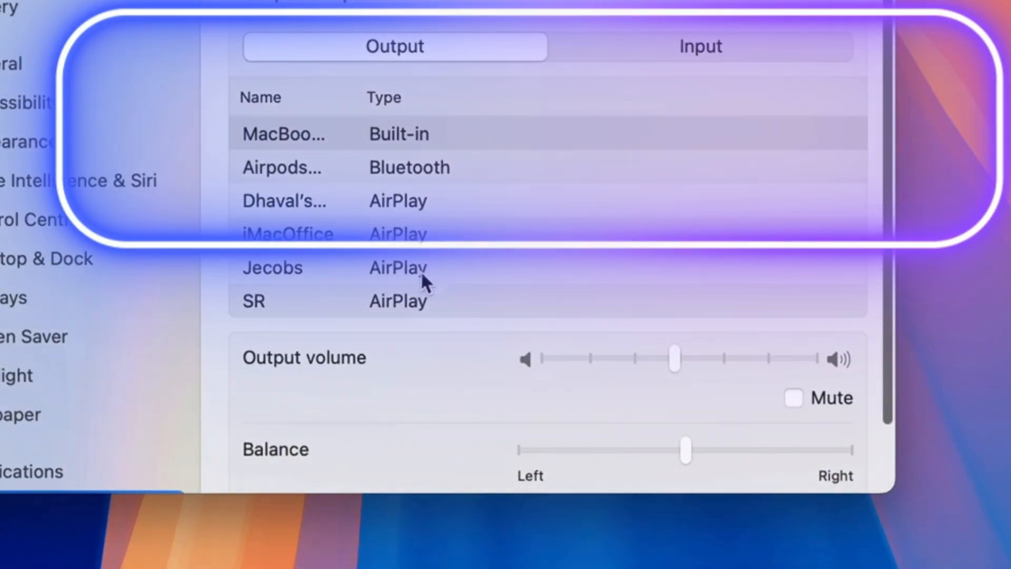
pyautogui.moveTo(425, 167)
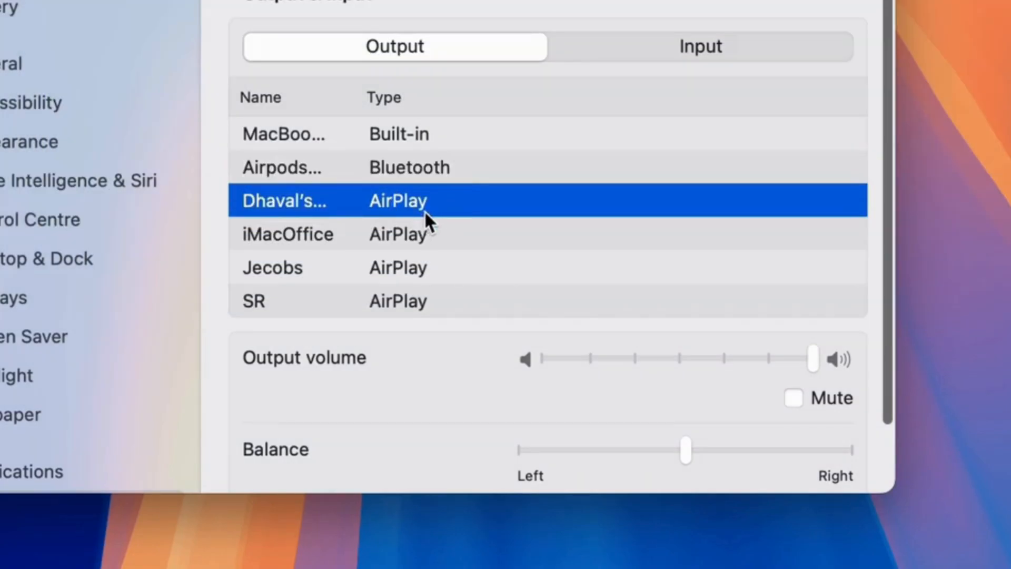
# Select MacBook Air Microphone as the input device, then return to the Output device list
pyautogui.click(700, 45)
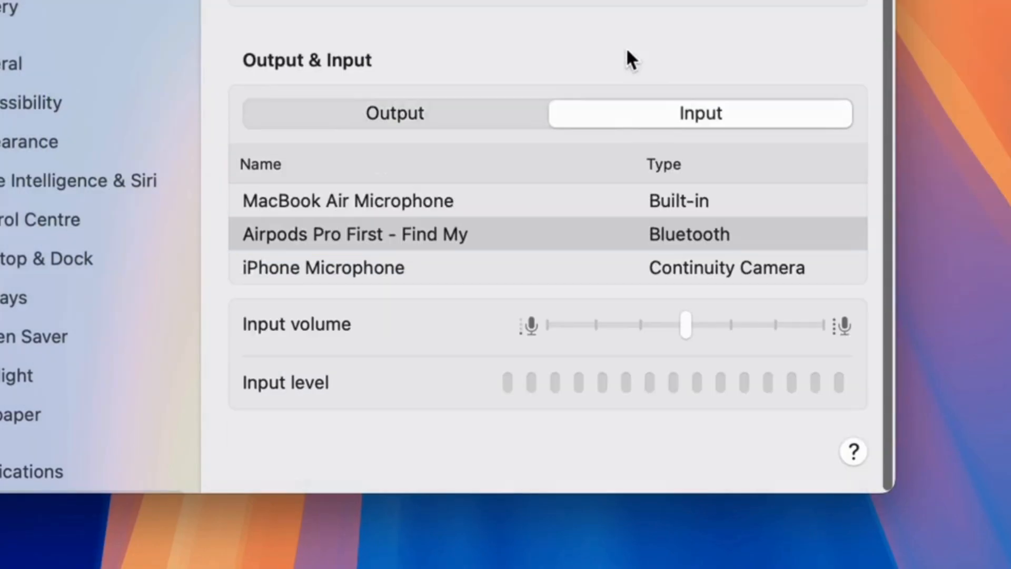
pyautogui.click(347, 201)
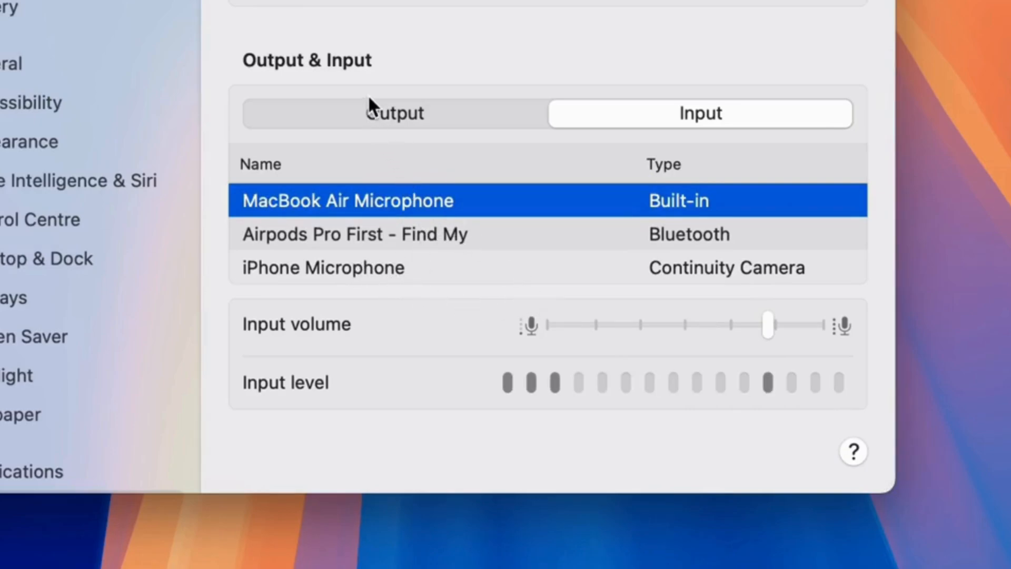
pyautogui.click(392, 112)
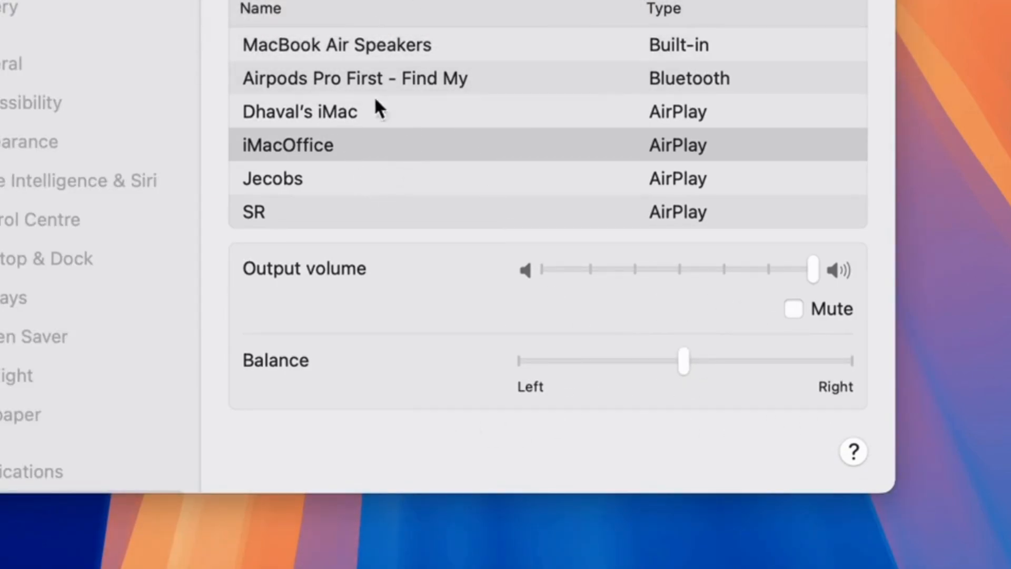
# Select 'Airpods Pro First - Find My' as the output device in the Output list
pyautogui.click(355, 78)
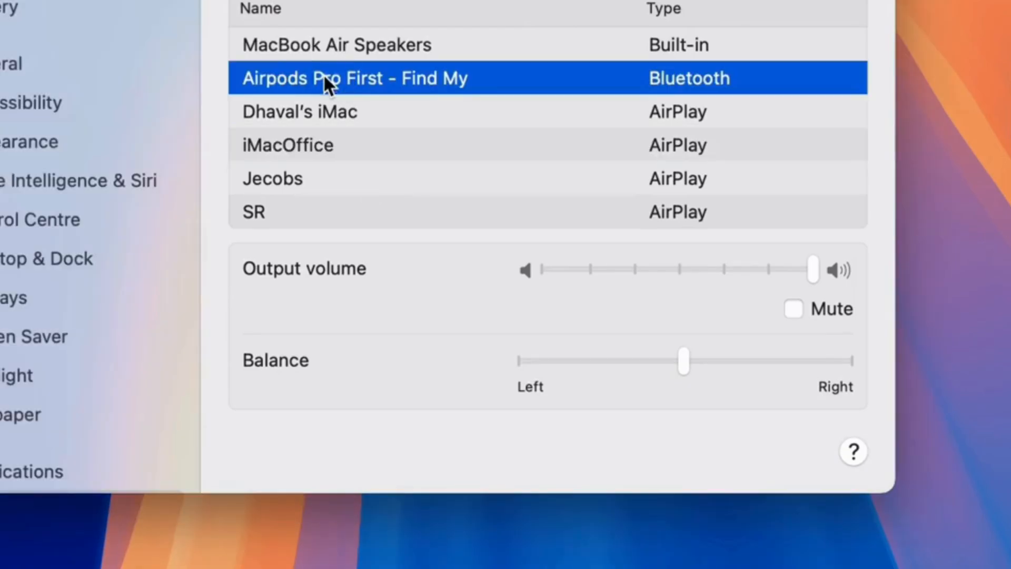
pyautogui.moveTo(667, 148)
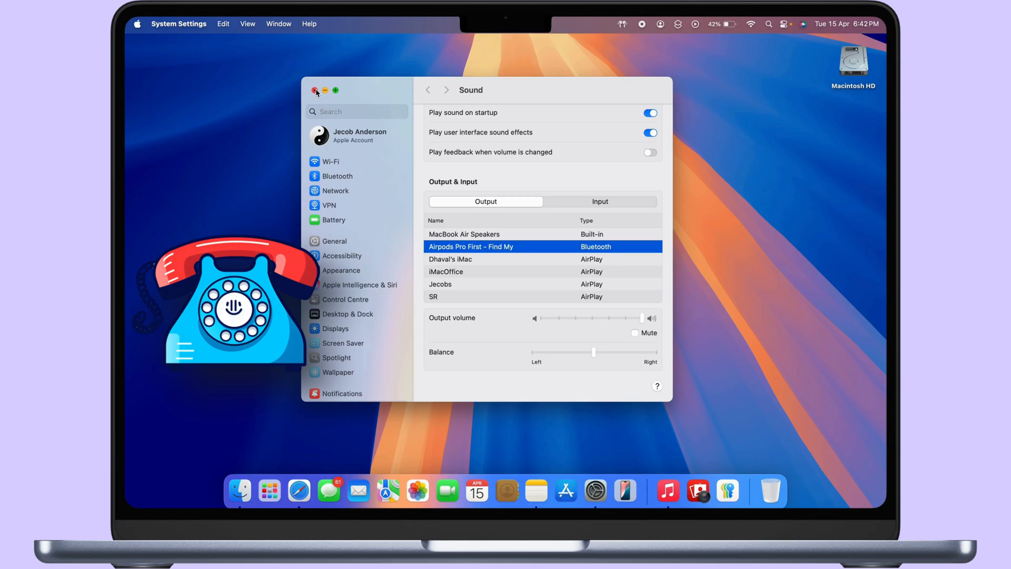
# Close System Settings and show the menu bar Sound menu with AirPods Pro as output
pyautogui.click(316, 90)
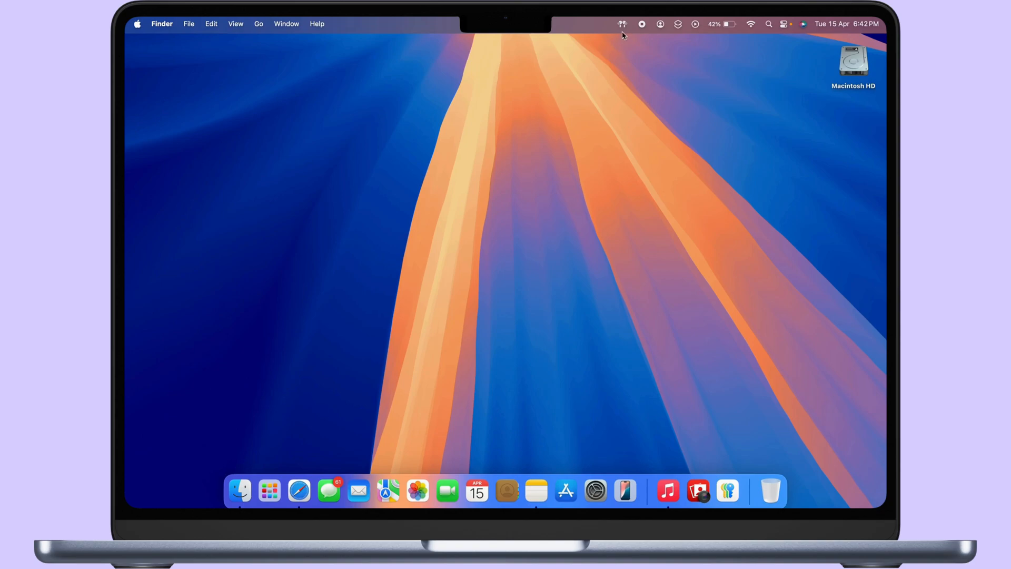
pyautogui.click(621, 24)
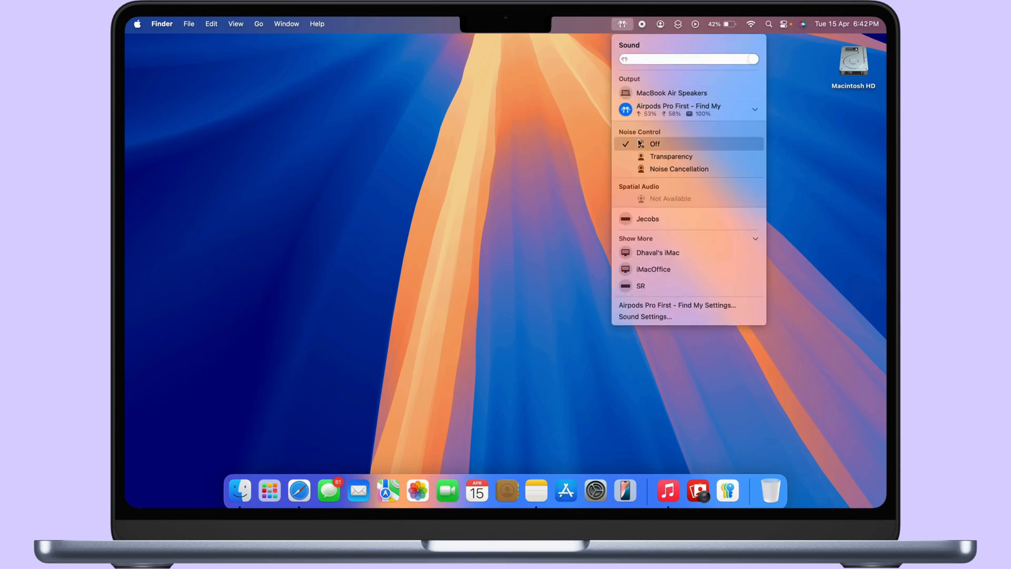